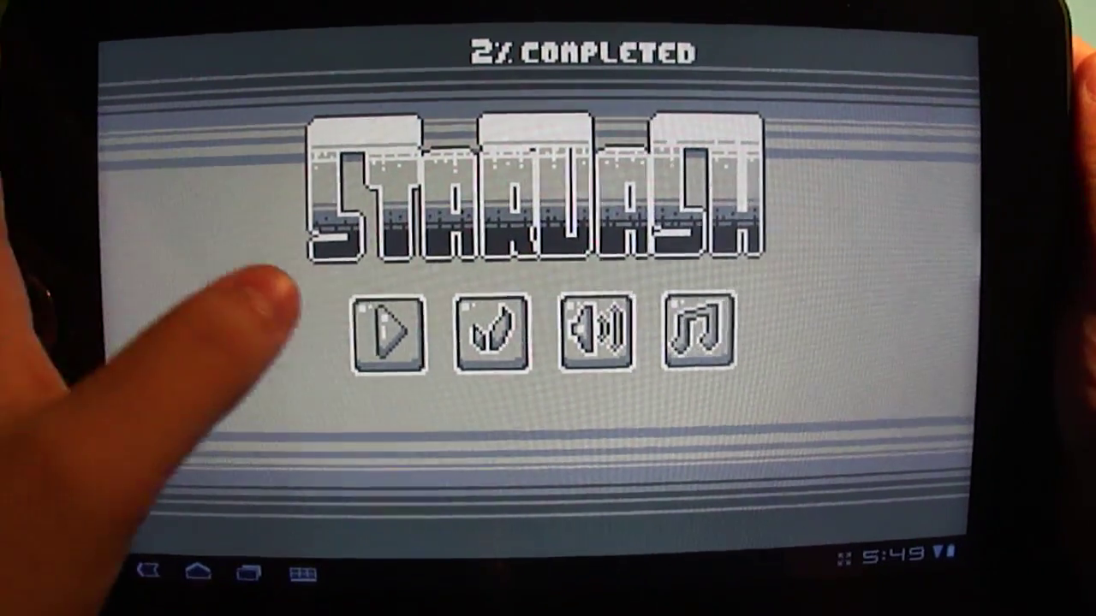
# Step: Start the game from the main menu, bringing up level TOPTOP with 00/20 stars
pyautogui.click(393, 334)
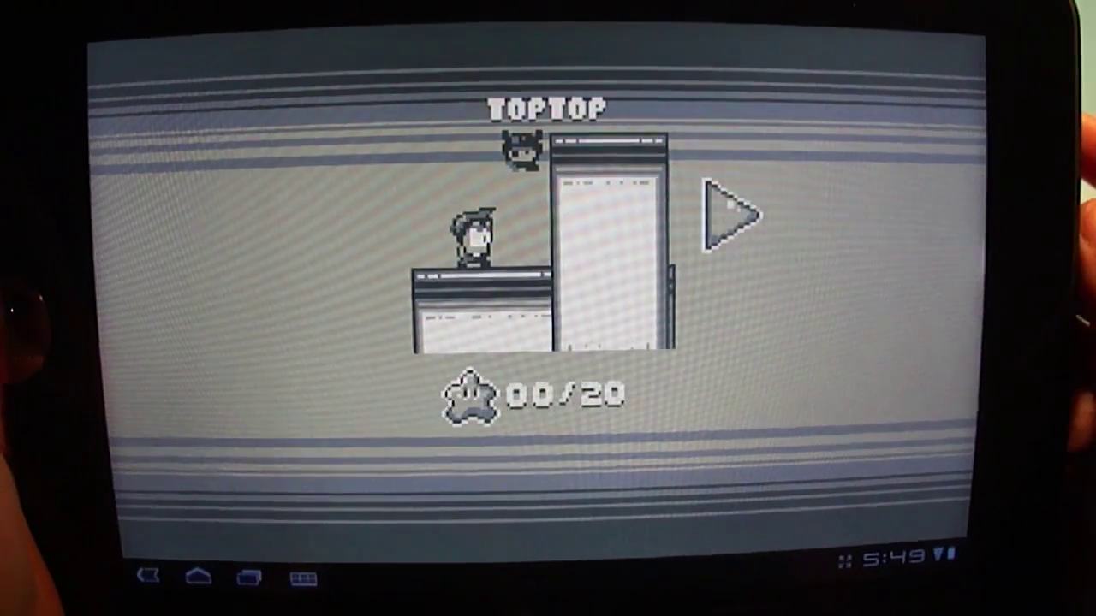